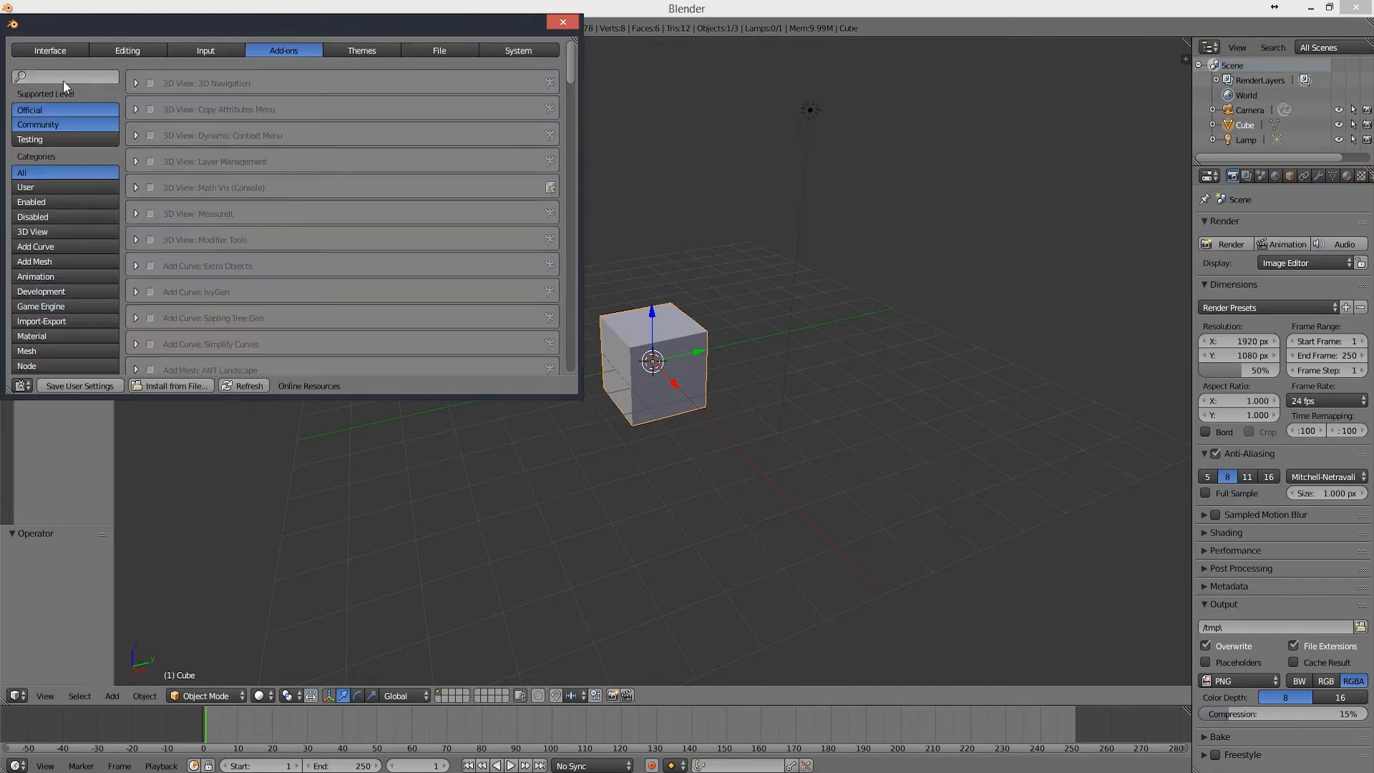
# Step: Find and enable the Animation: AnimAll add-on in User Preferences
pyautogui.write('animall')
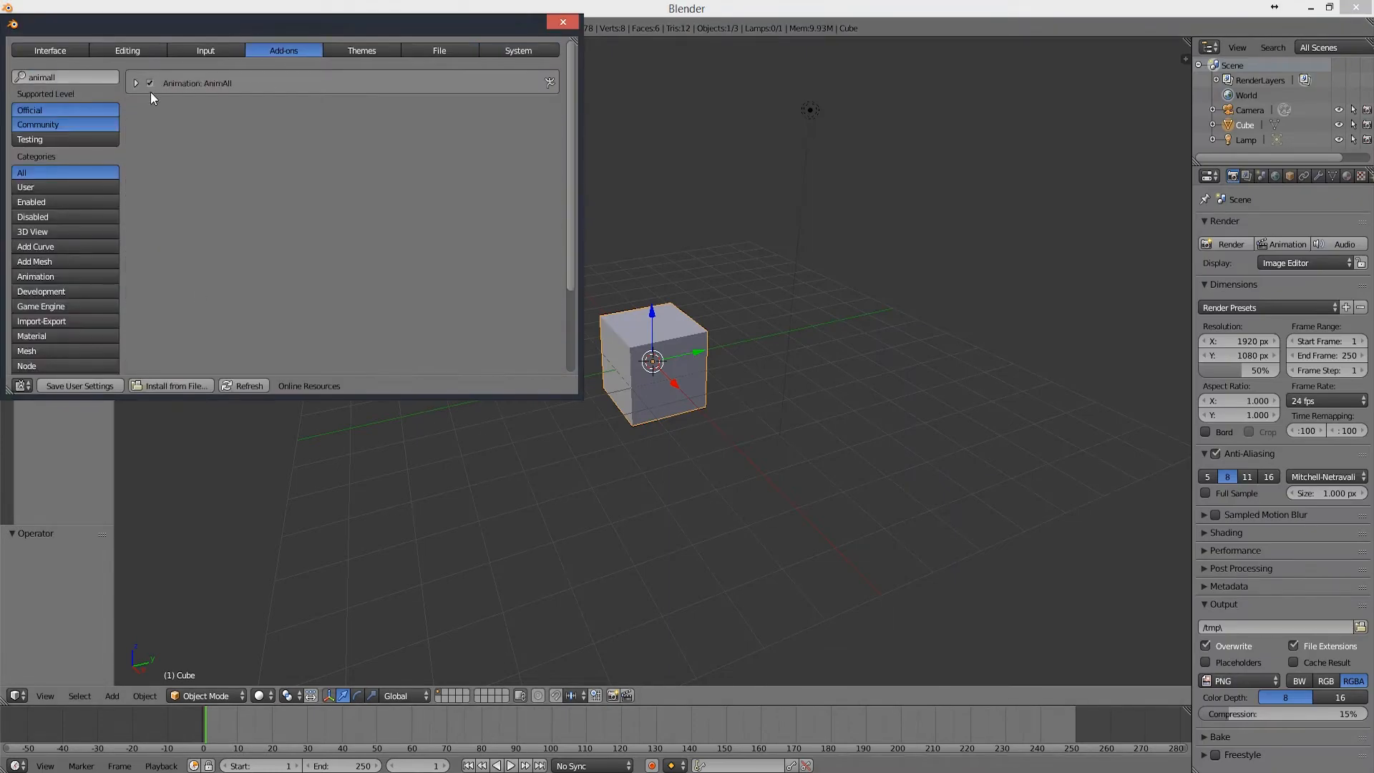
pyautogui.click(561, 23)
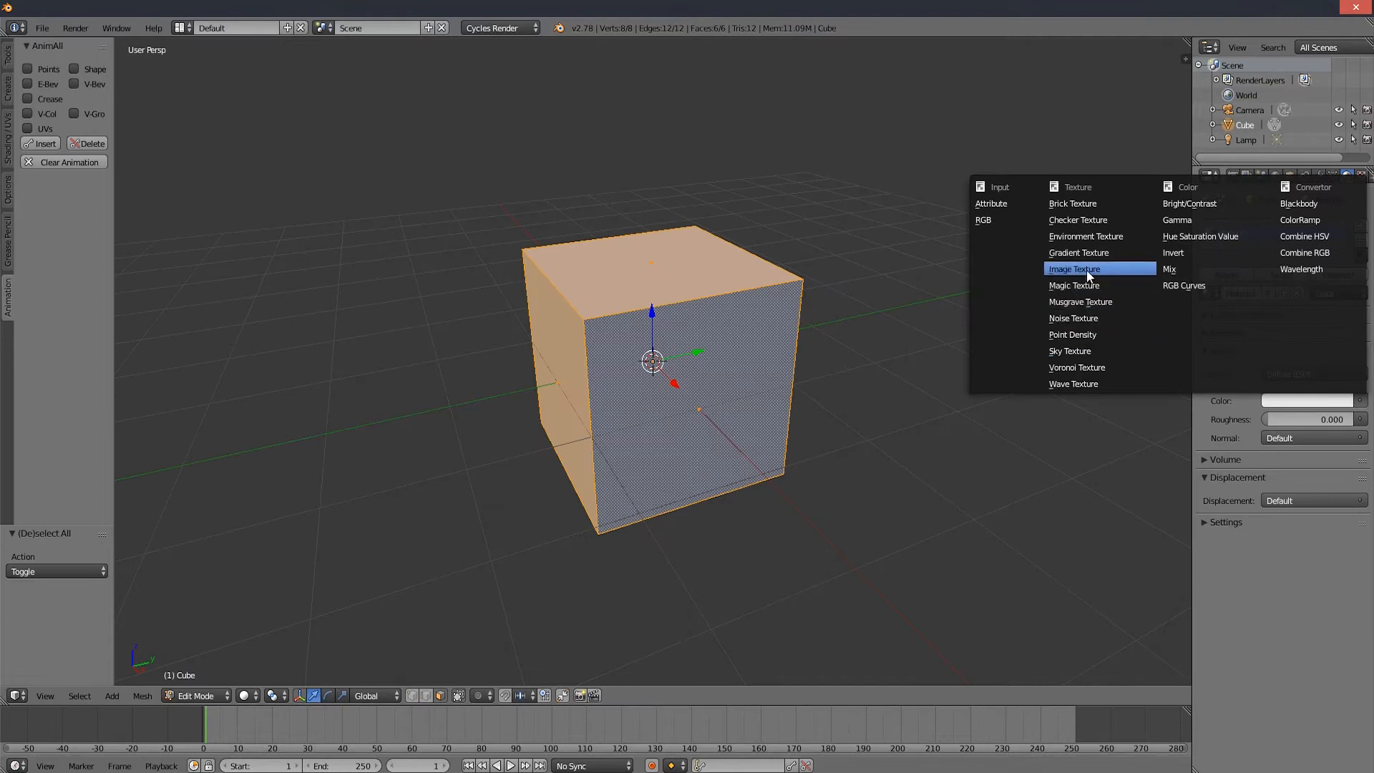
# Step: Add an Image Texture node to the cube's material for the Sonic sprite sheet
pyautogui.click(1073, 269)
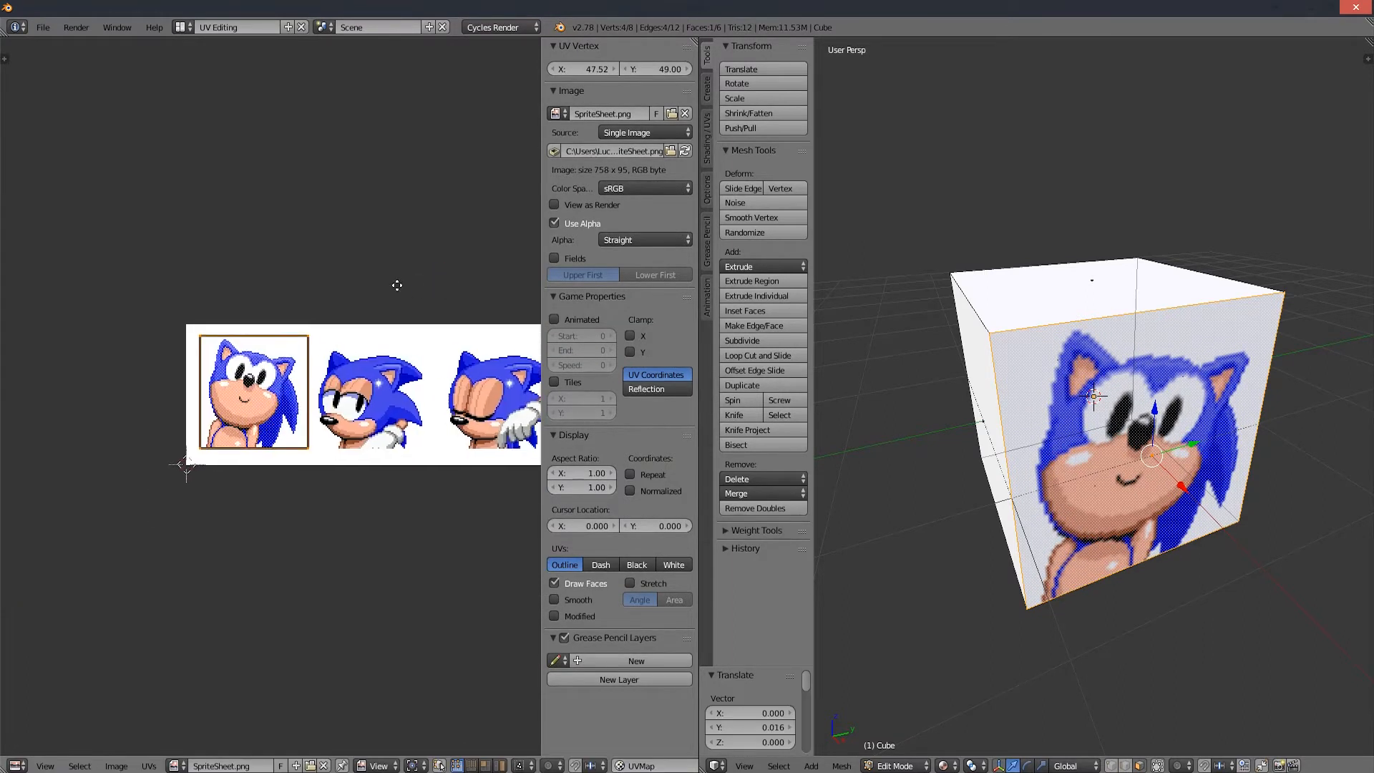
# Step: Show the AnimAll panel and include UVs in its keyframes
pyautogui.click(707, 301)
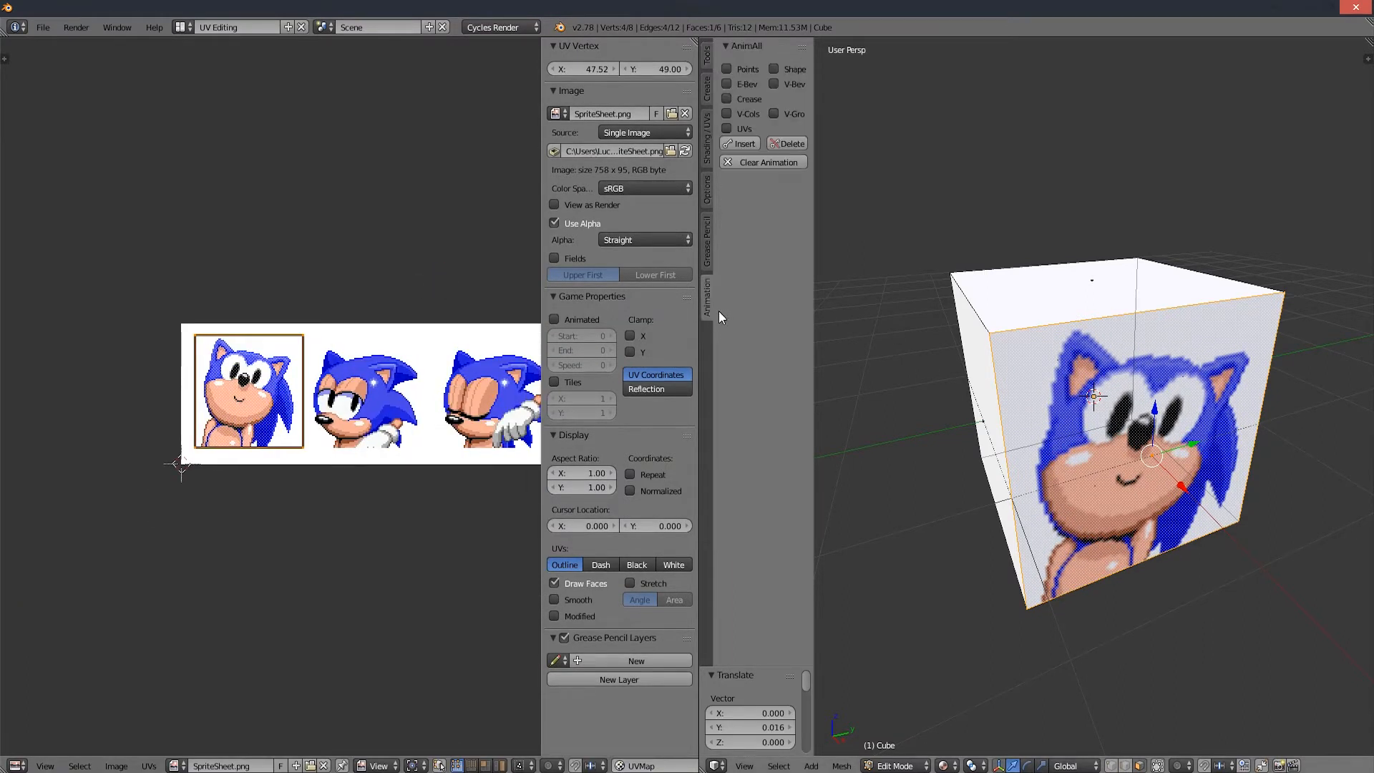
pyautogui.click(725, 129)
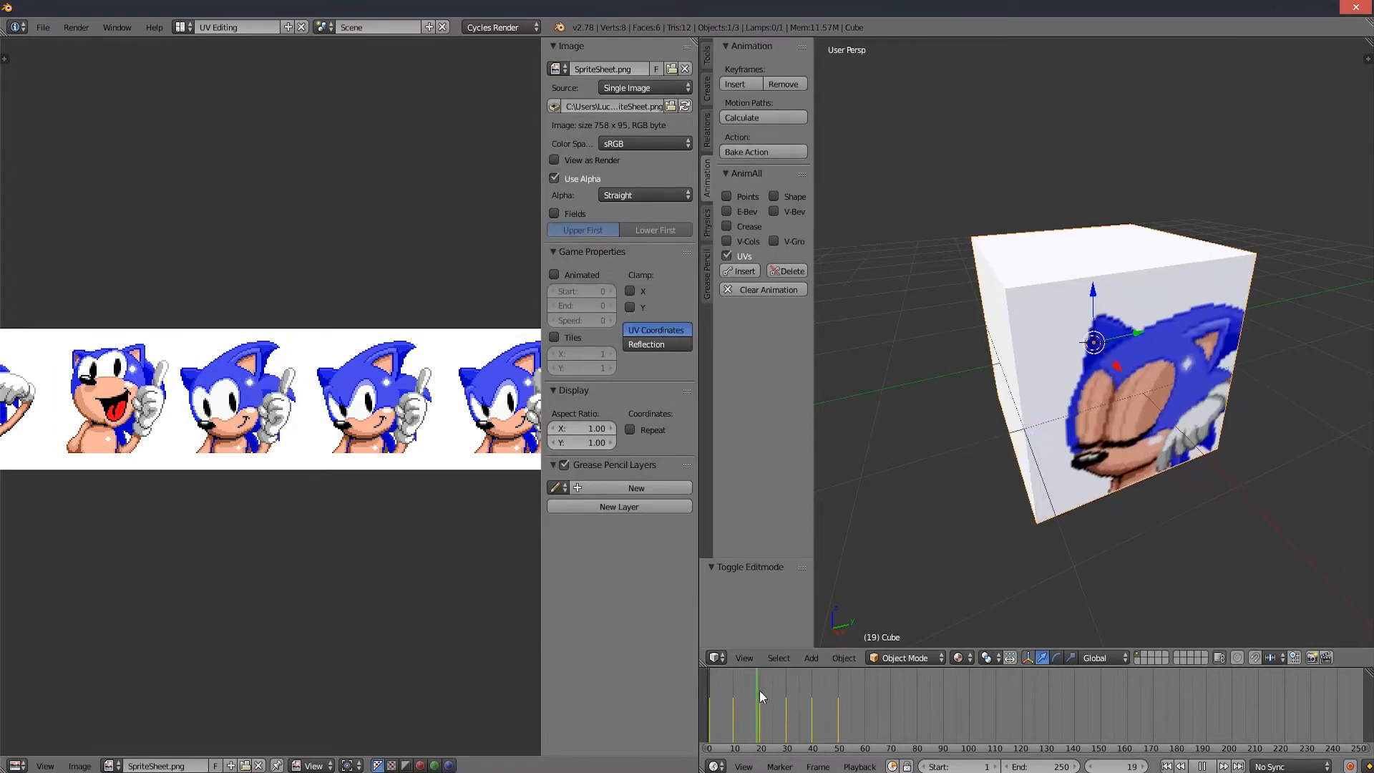
# Step: Preview the sprite animation with OpenGL Render Animation and switch to the Animation layout
pyautogui.click(722, 729)
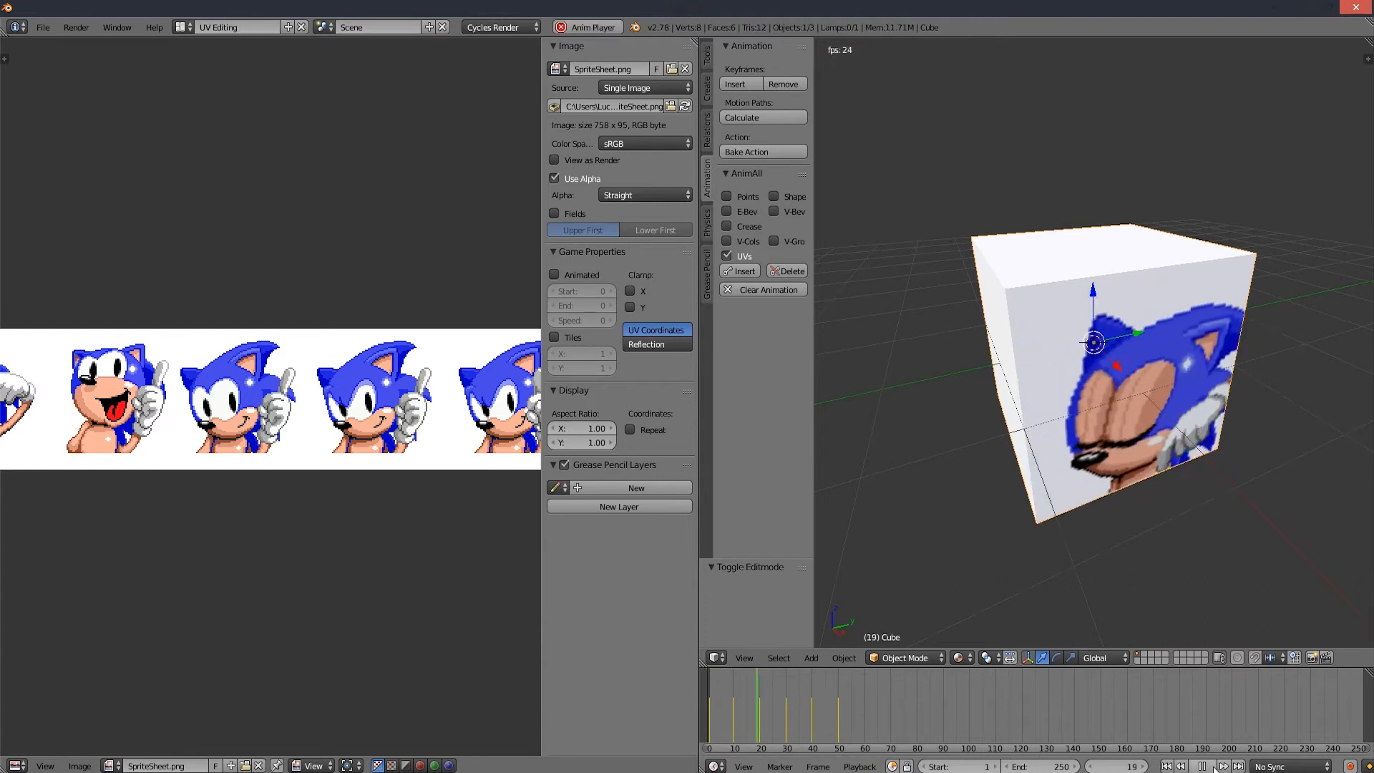
pyautogui.click(240, 27)
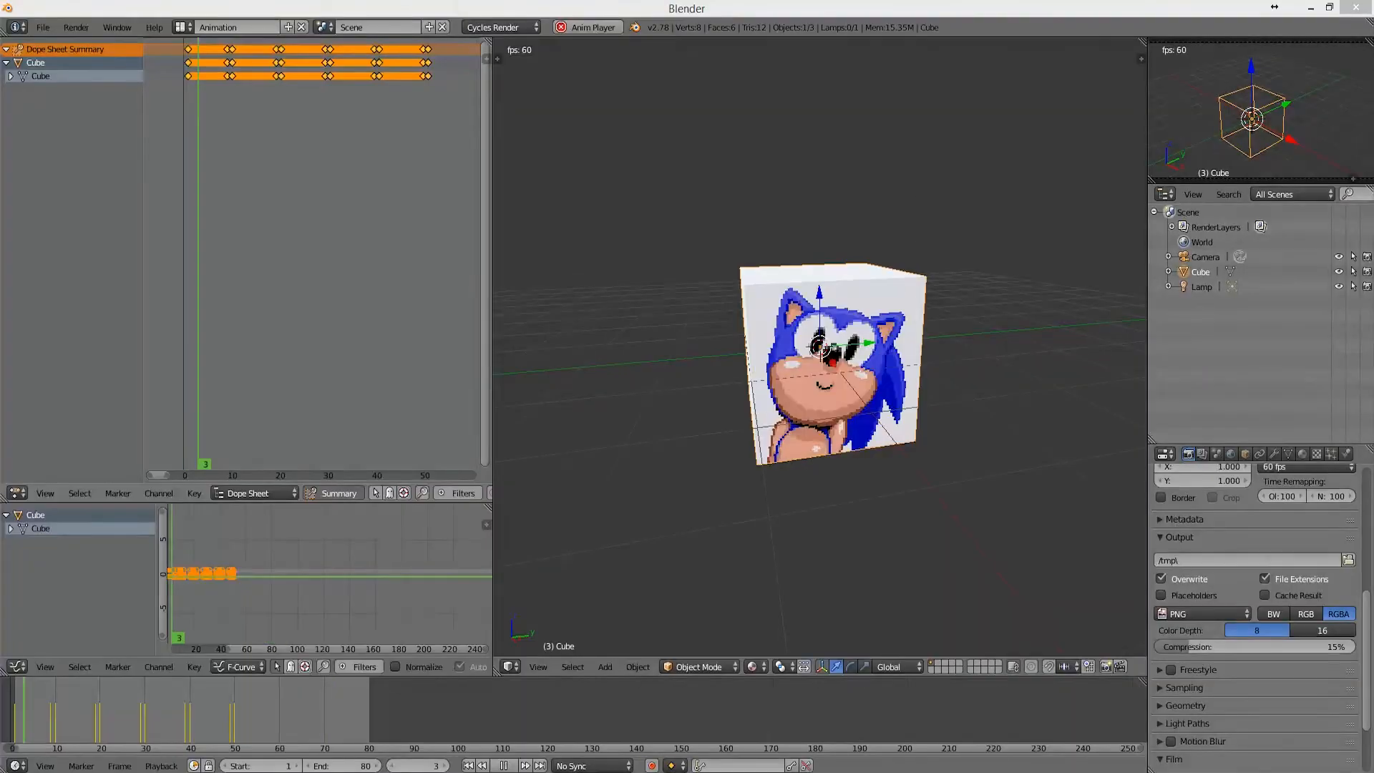